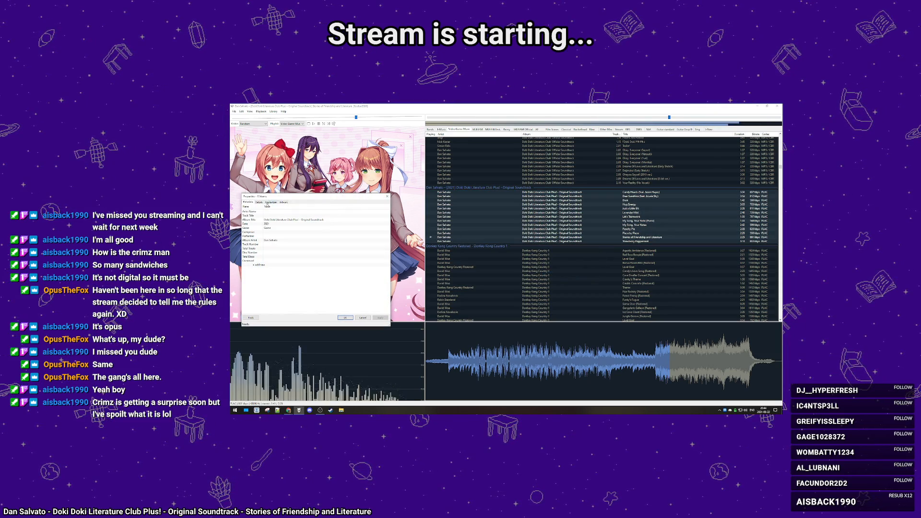
# Show the Narokath Backloggd profile page in full-screen mode (F11)
pyautogui.click(345, 317)
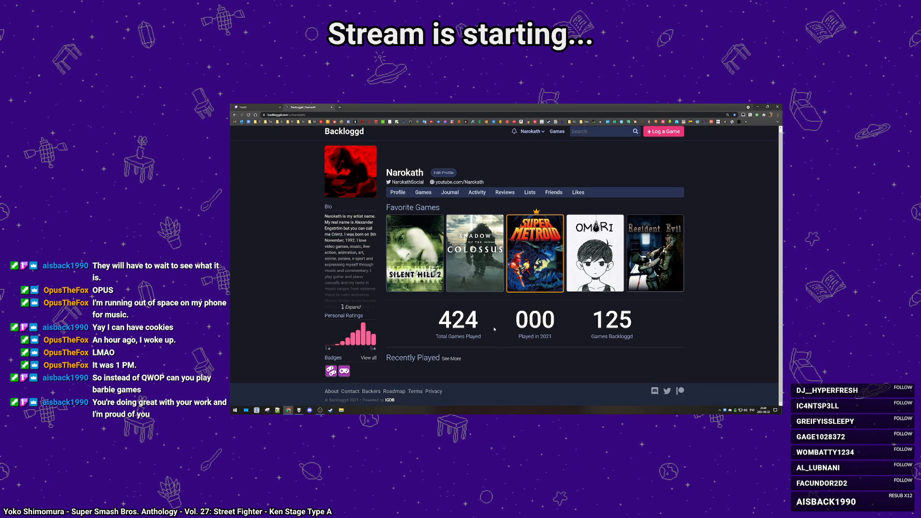
pyautogui.press('f11')
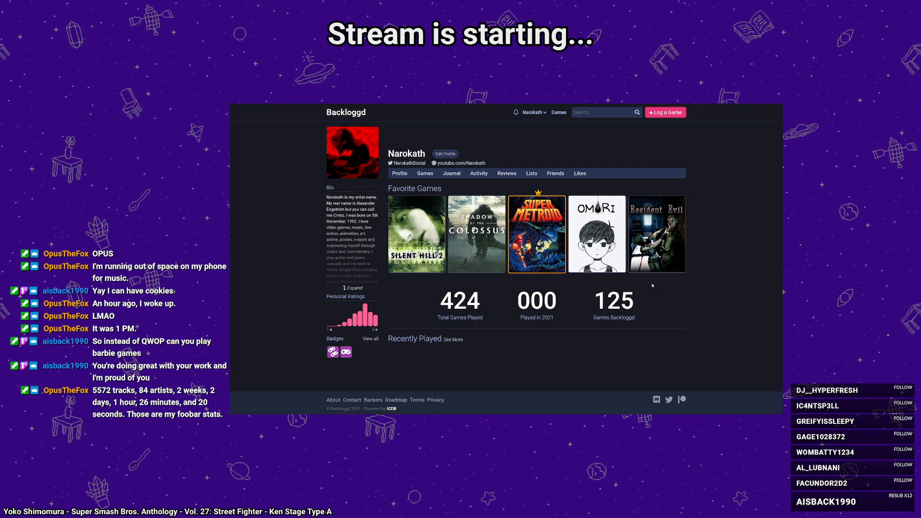
# Search "5 striker" and go to the Persona 5 Strikers game page
pyautogui.write('5')
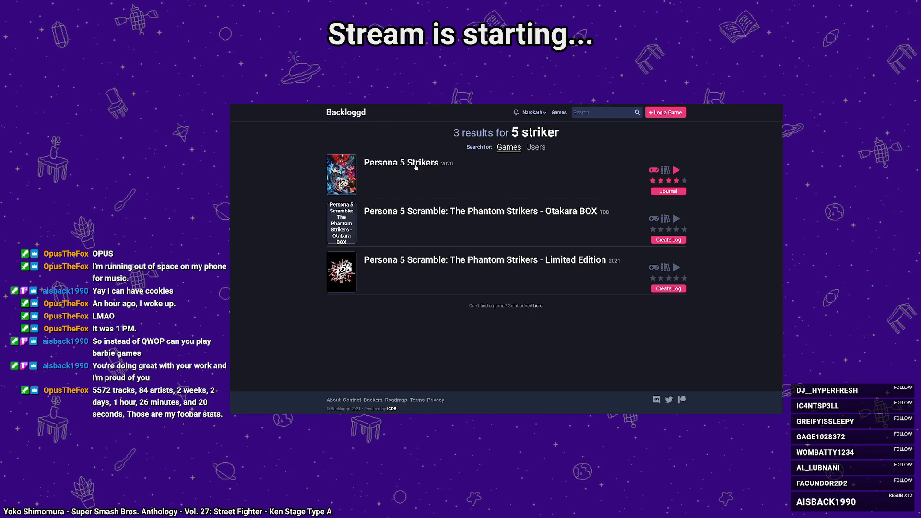
pyautogui.click(401, 162)
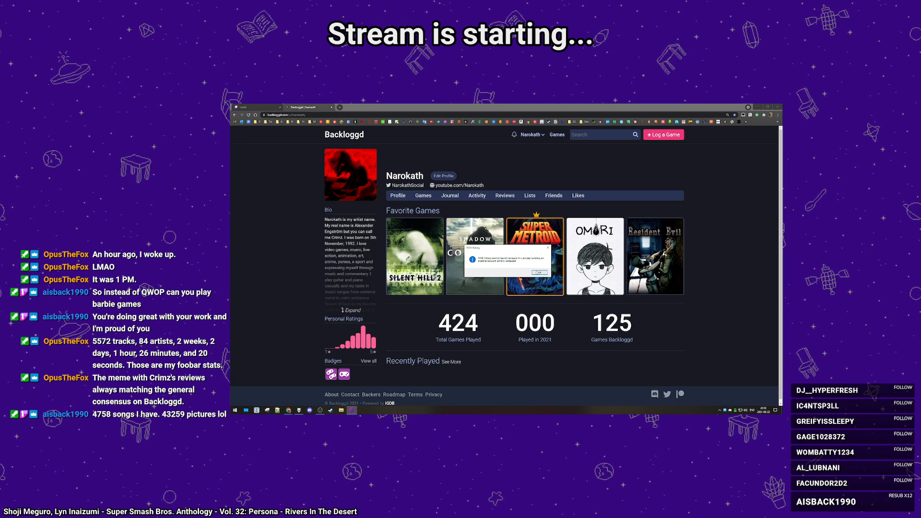
# Dismiss the small message box over the profile page with OK
pyautogui.click(537, 272)
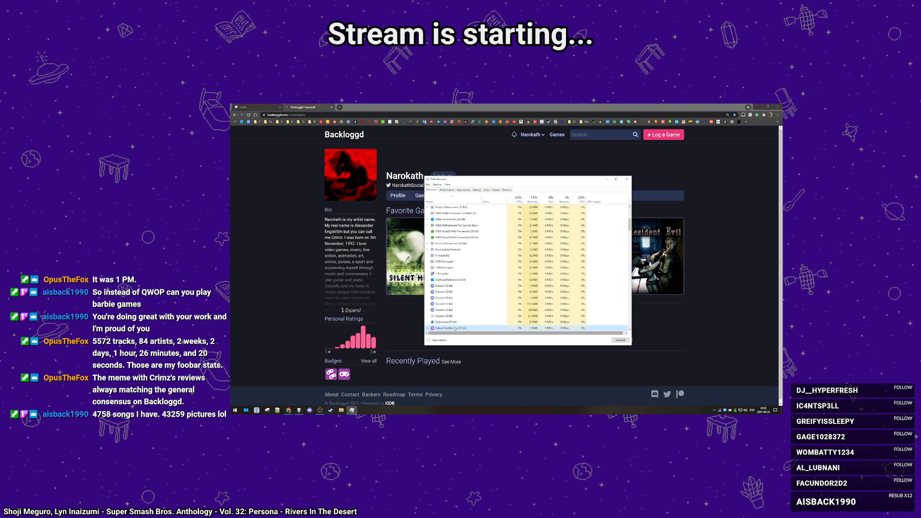
pyautogui.click(235, 410)
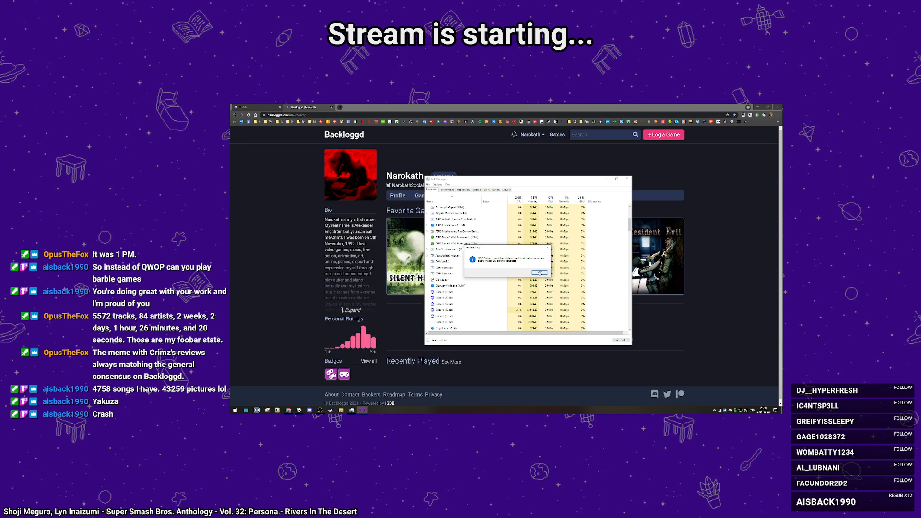
pyautogui.click(538, 272)
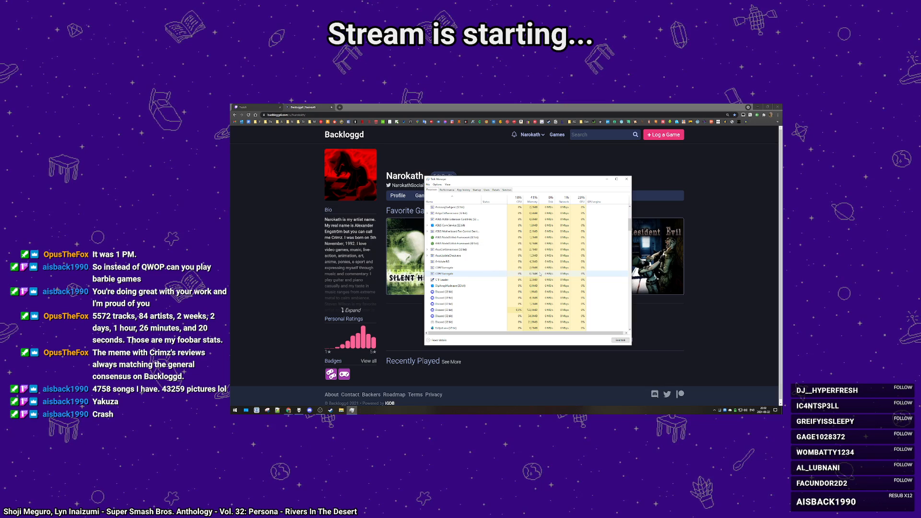
pyautogui.click(625, 179)
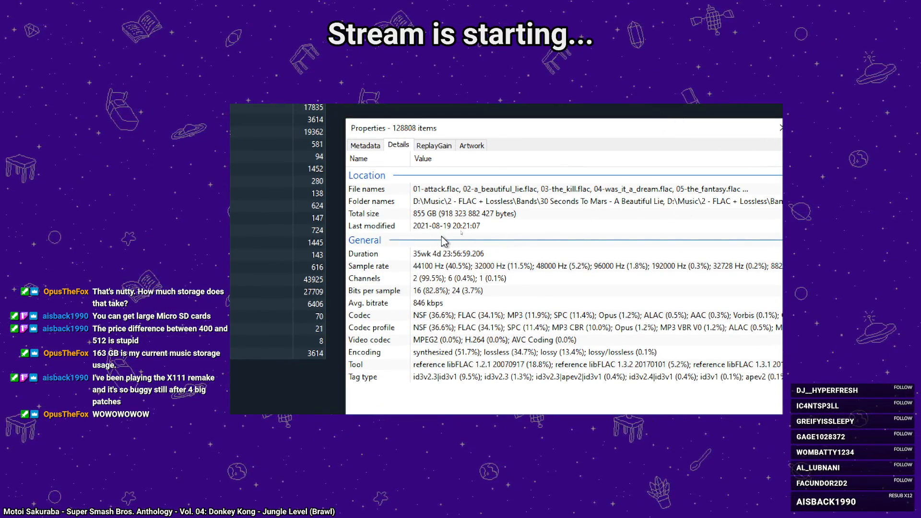
pyautogui.moveTo(436, 244)
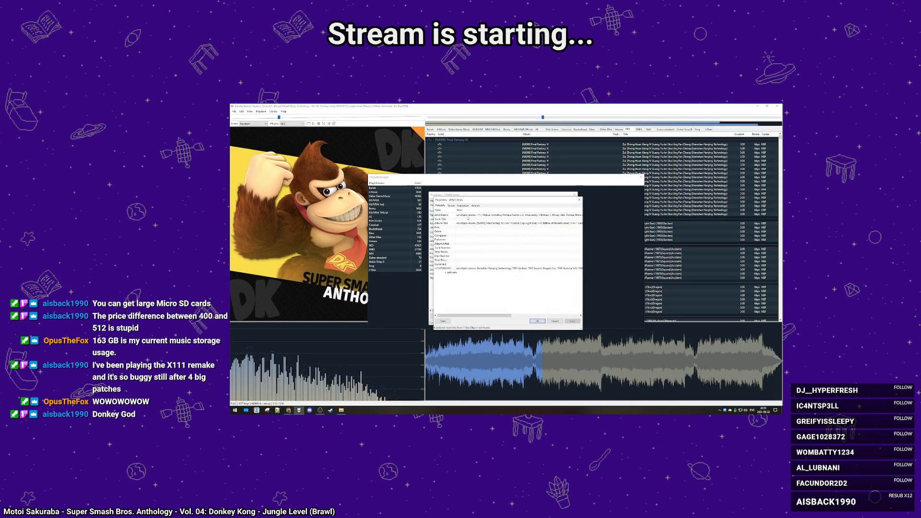
# View and then close the Properties dialog of the playing Donkey Kong Jungle Level track
pyautogui.click(446, 206)
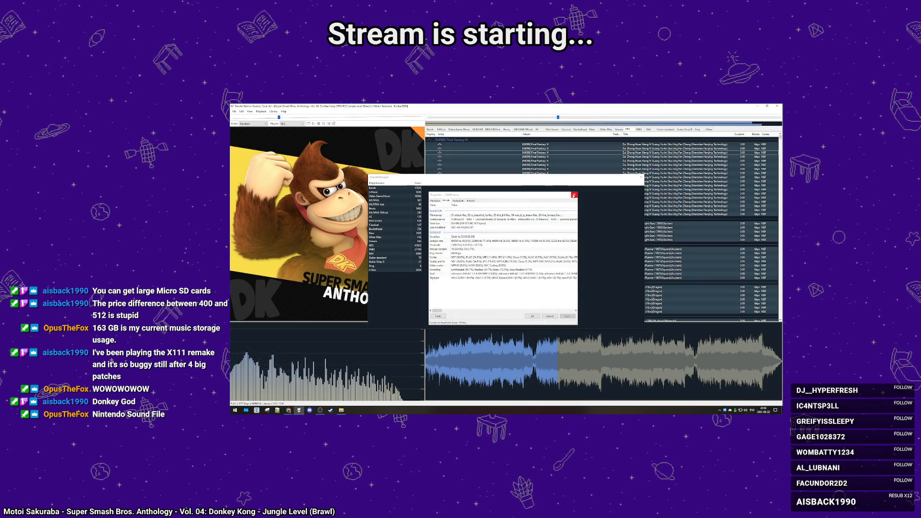
pyautogui.click(558, 194)
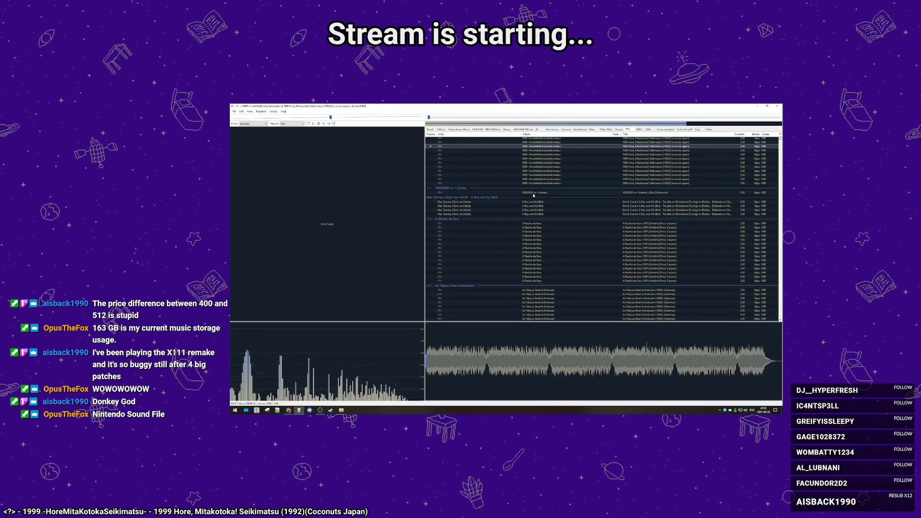
# Start playing Super Metroid's Brinstar Red Soil Swampy Area track from the playlist
pyautogui.doubleClick(532, 206)
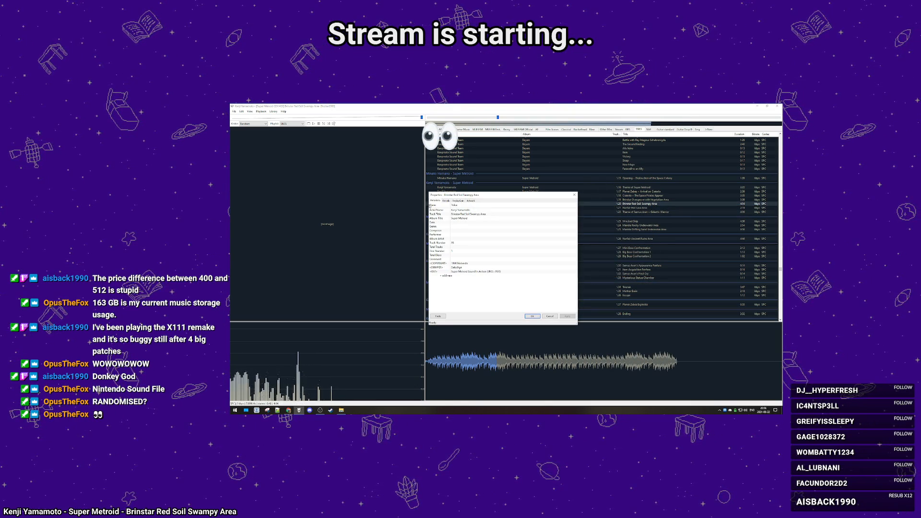
# Check the Brinstar track's file size on the Details tab, then close its Properties
pyautogui.click(447, 200)
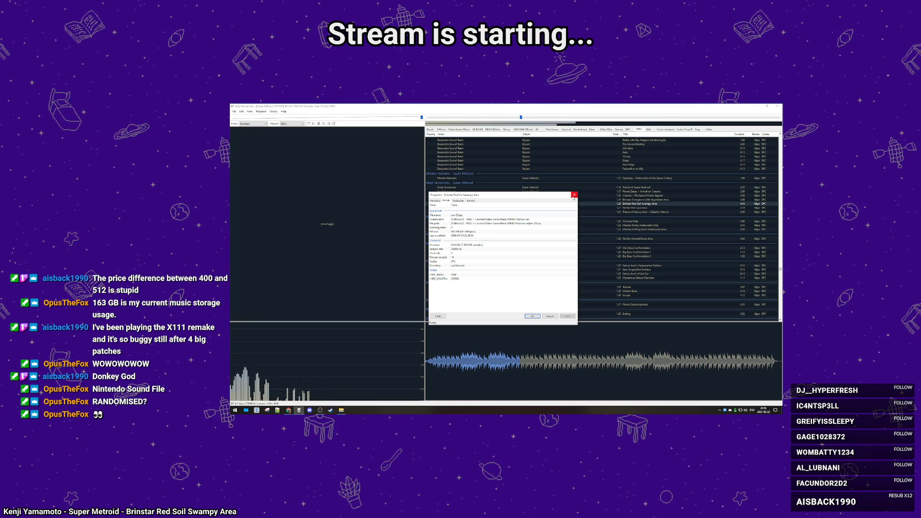
pyautogui.click(574, 193)
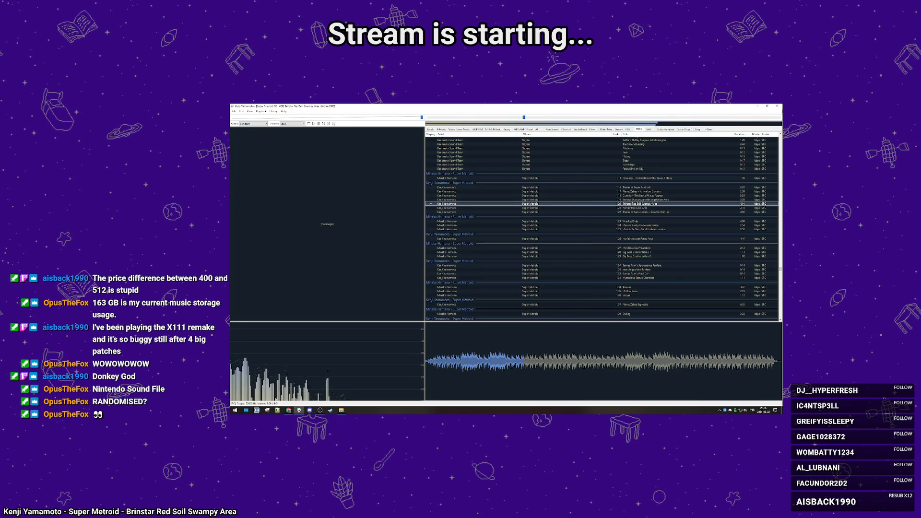